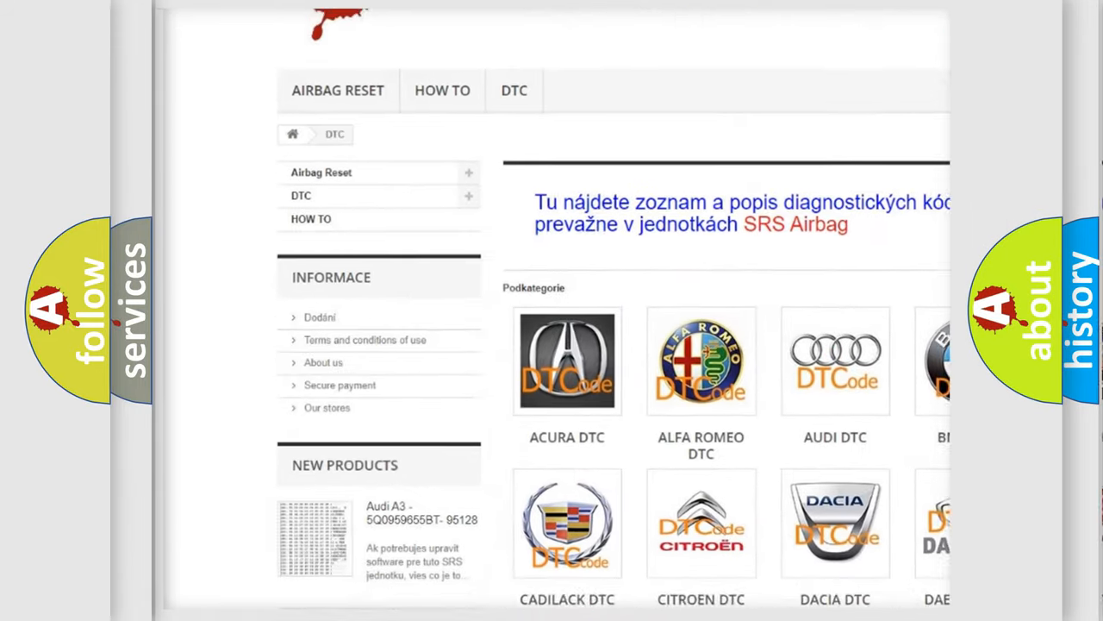
scroll(down, 3)
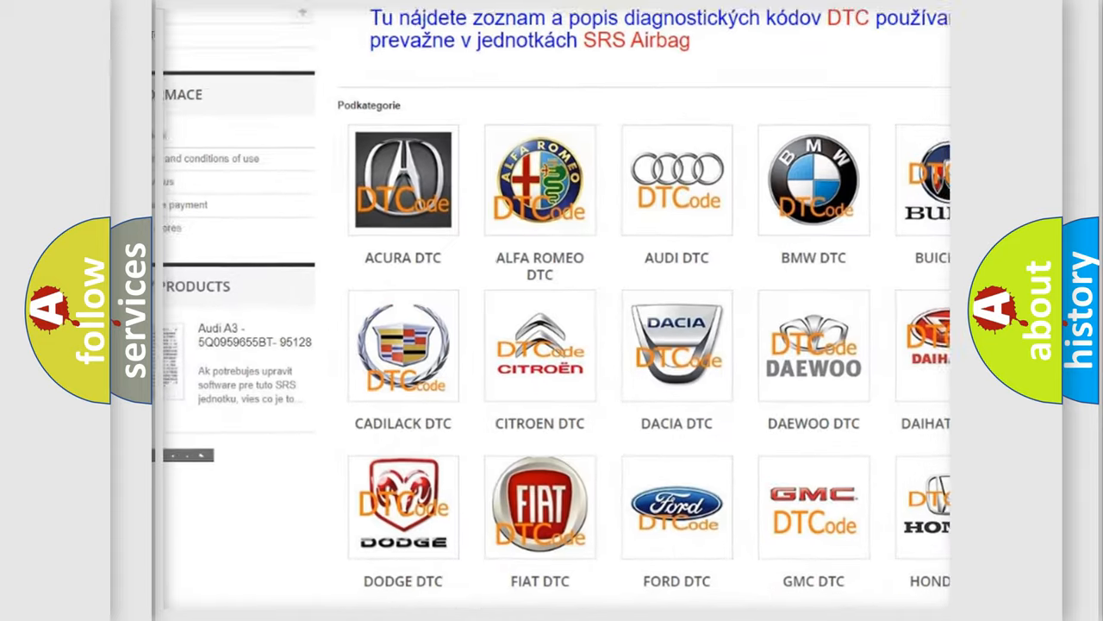
scroll(down, 3)
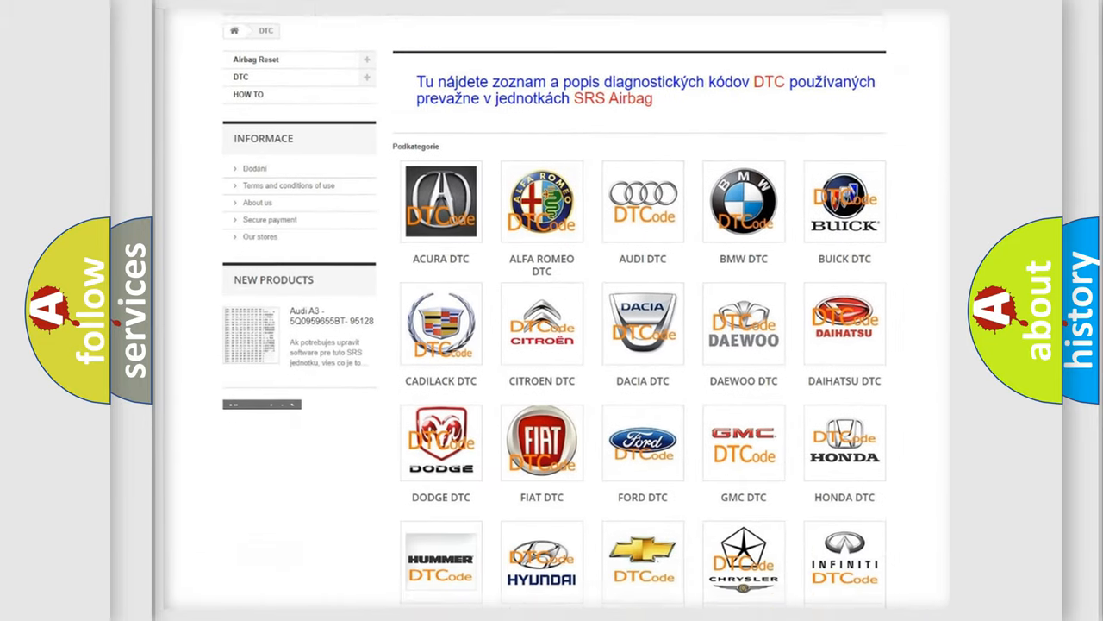